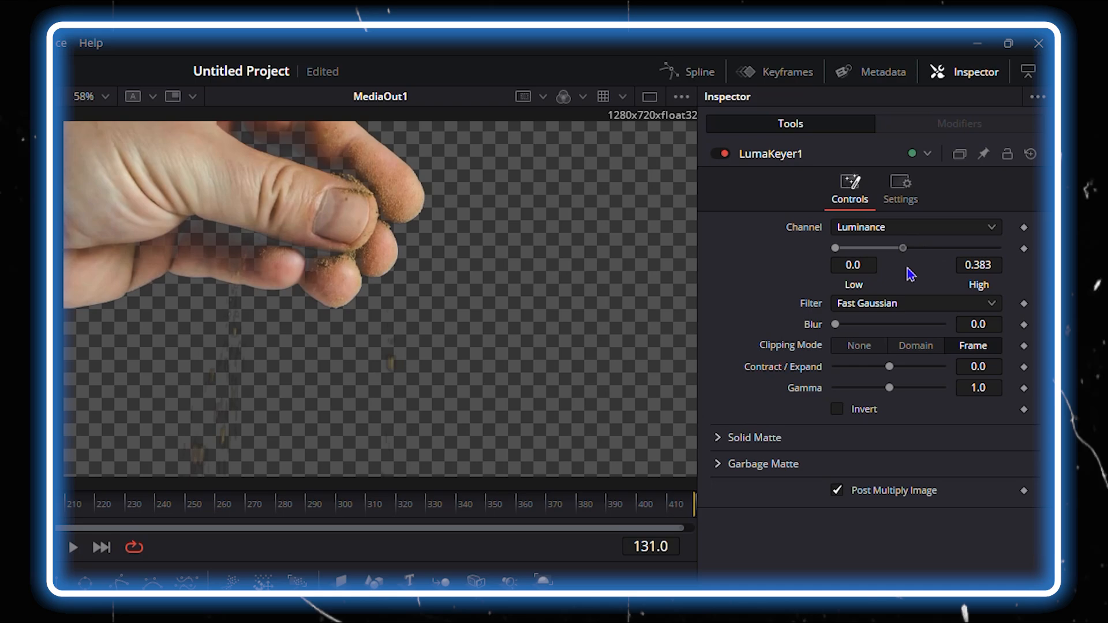
- Play back the finished hand clip with its black background keyed out to transparency
left_click(376, 550)
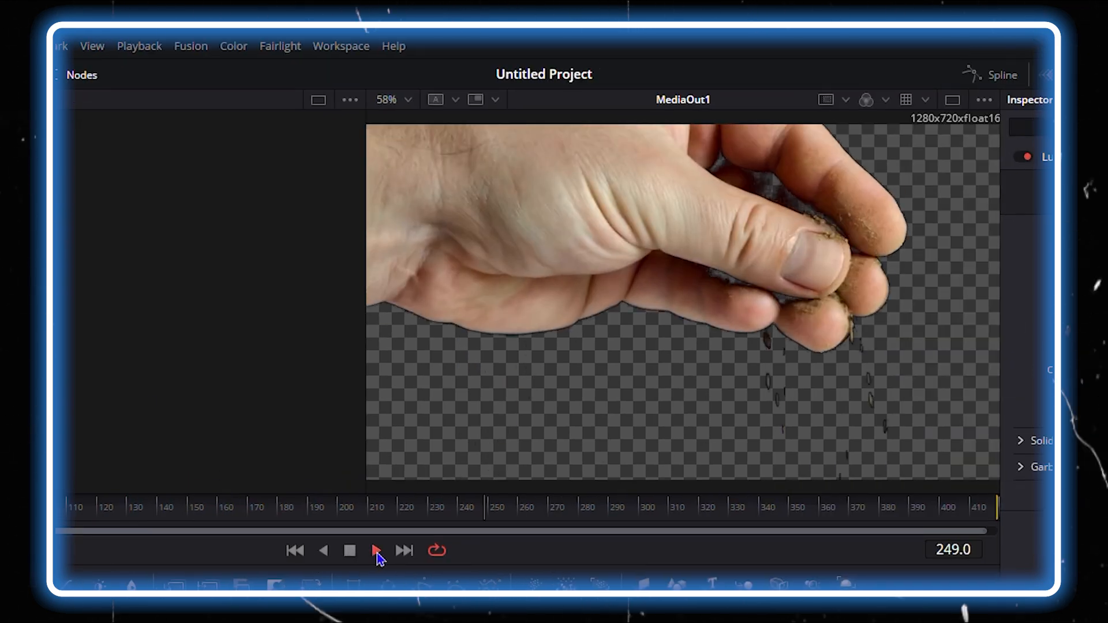
left_click(484, 581)
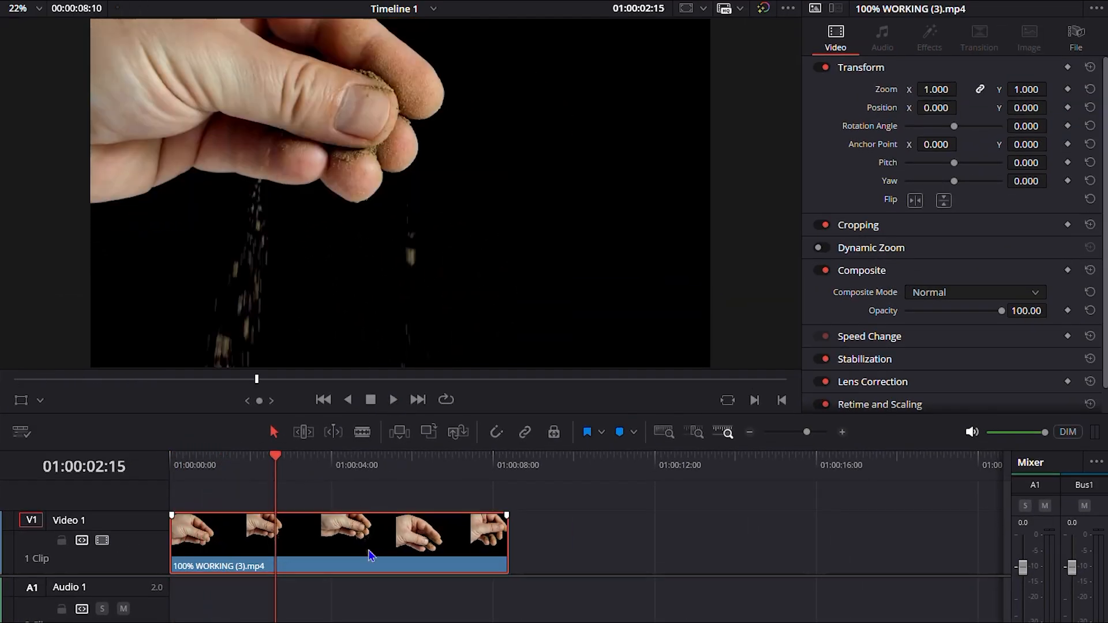
- Open the timeline hand clip in the Fusion page from its right-click menu
right_click(371, 555)
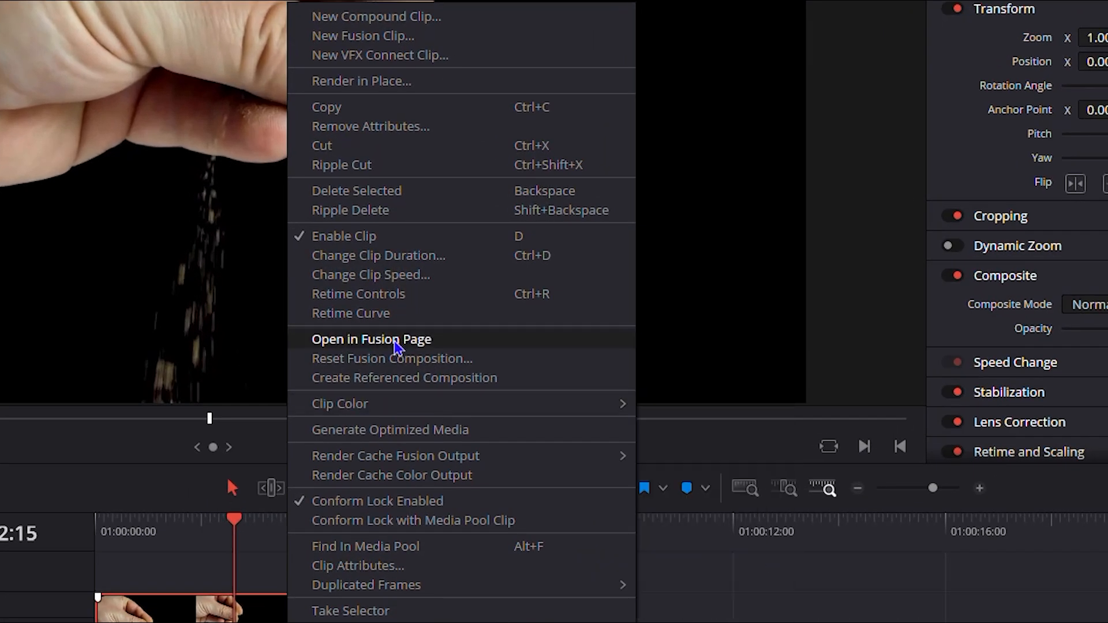
left_click(371, 340)
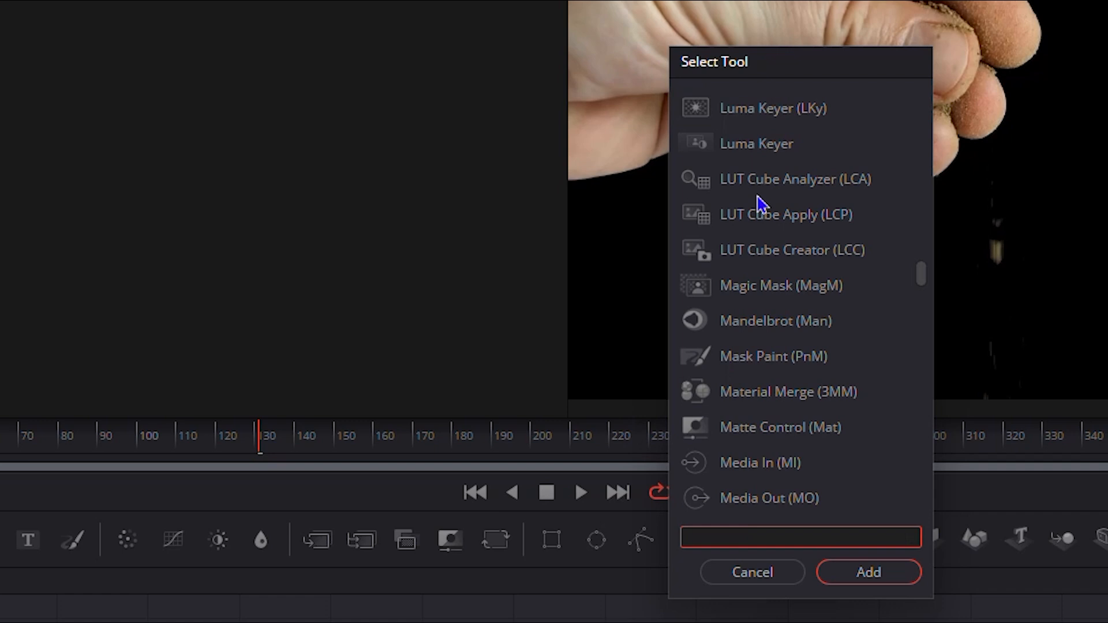
mouse_move(511, 605)
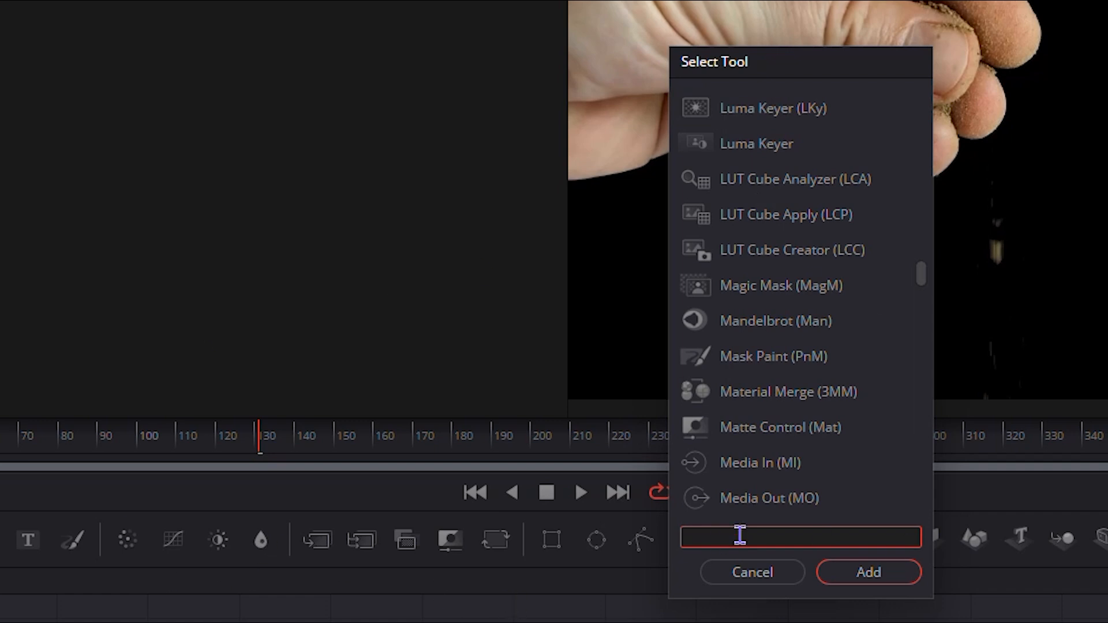
- Search the tool picker for 'lu' and add a Luma Keyer node to the composition
type("luma")
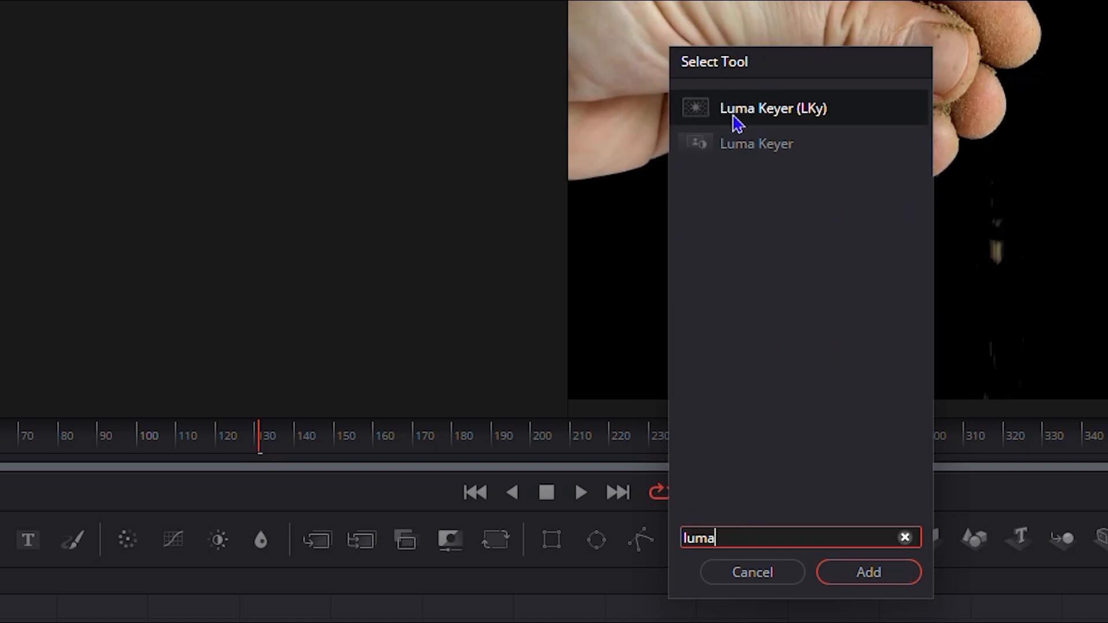
mouse_move(797, 119)
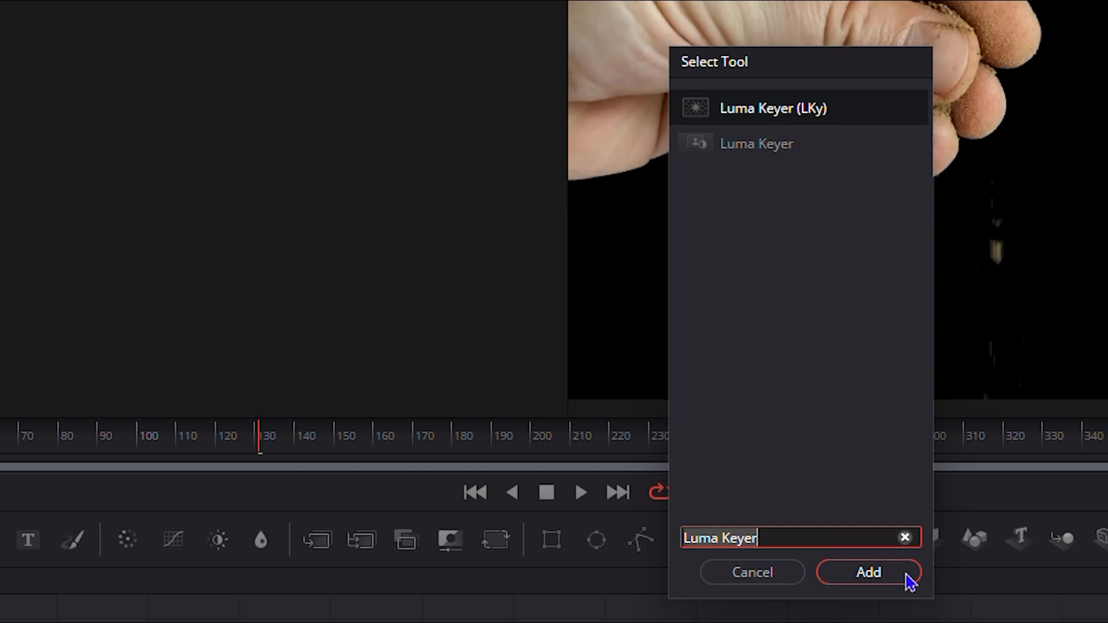
left_click(868, 572)
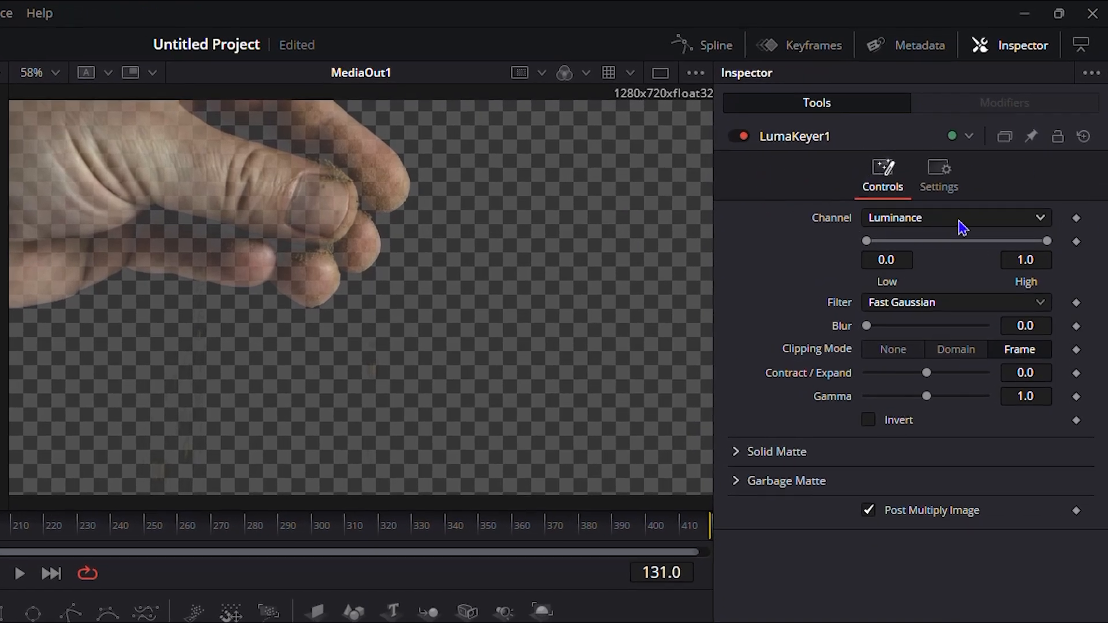
- Try Green, Blue, Depth and Saturation keyer channels, then set the channel back to Luminance
left_click(954, 218)
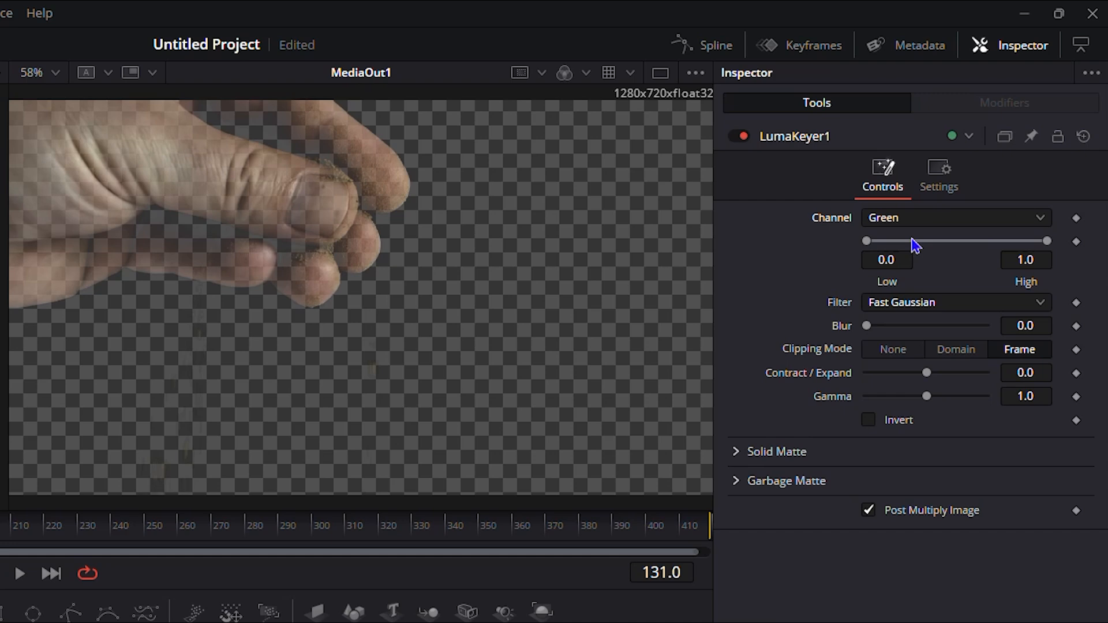
left_click(955, 217)
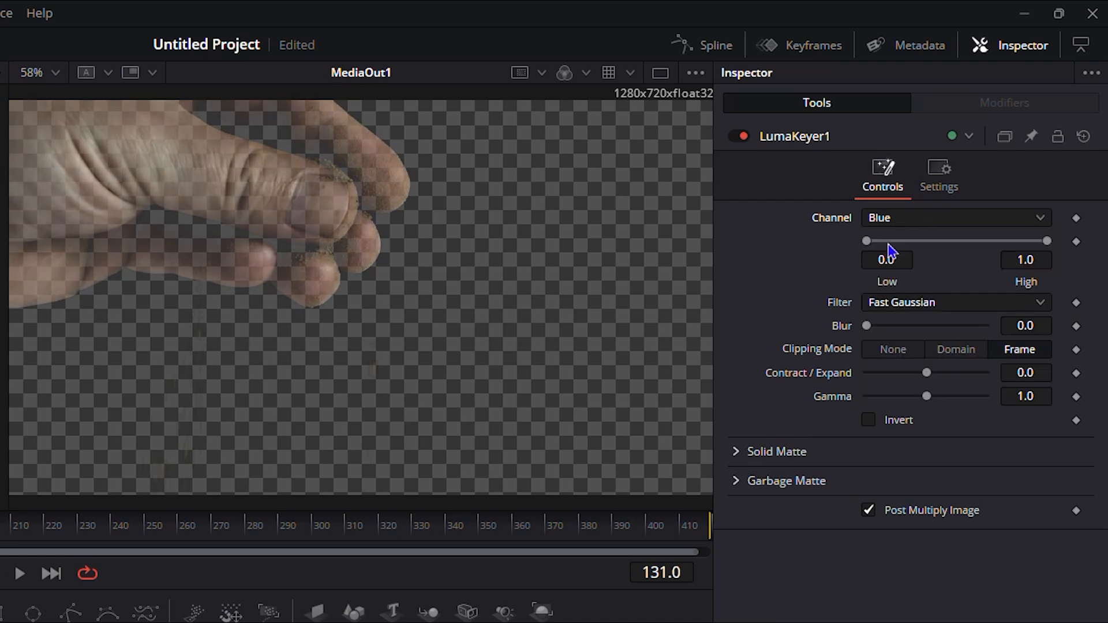
left_click(955, 218)
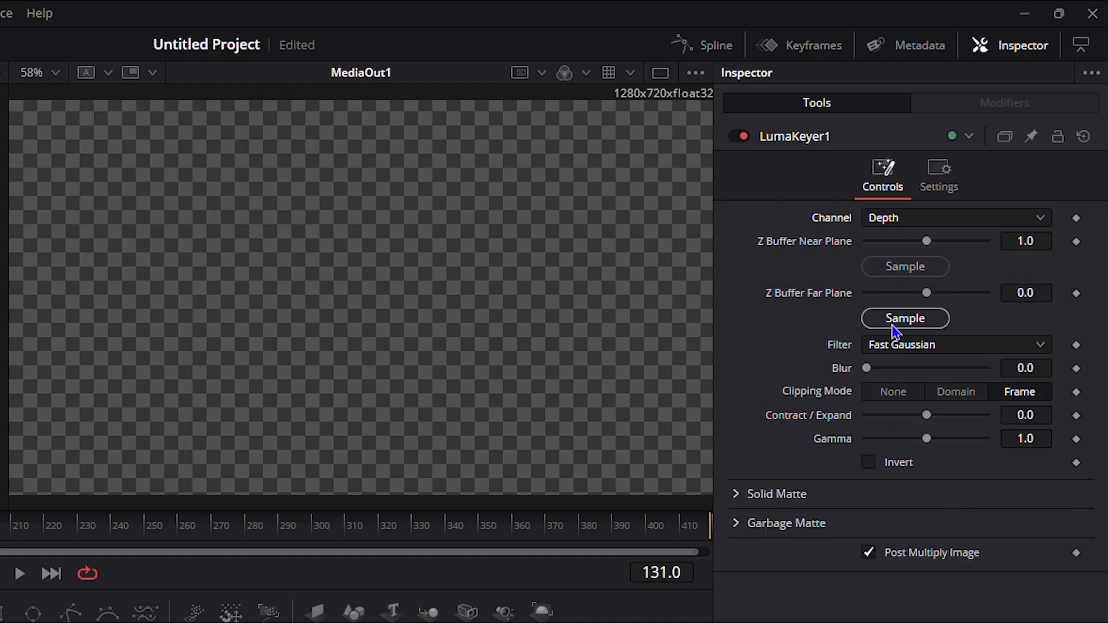
left_click(955, 217)
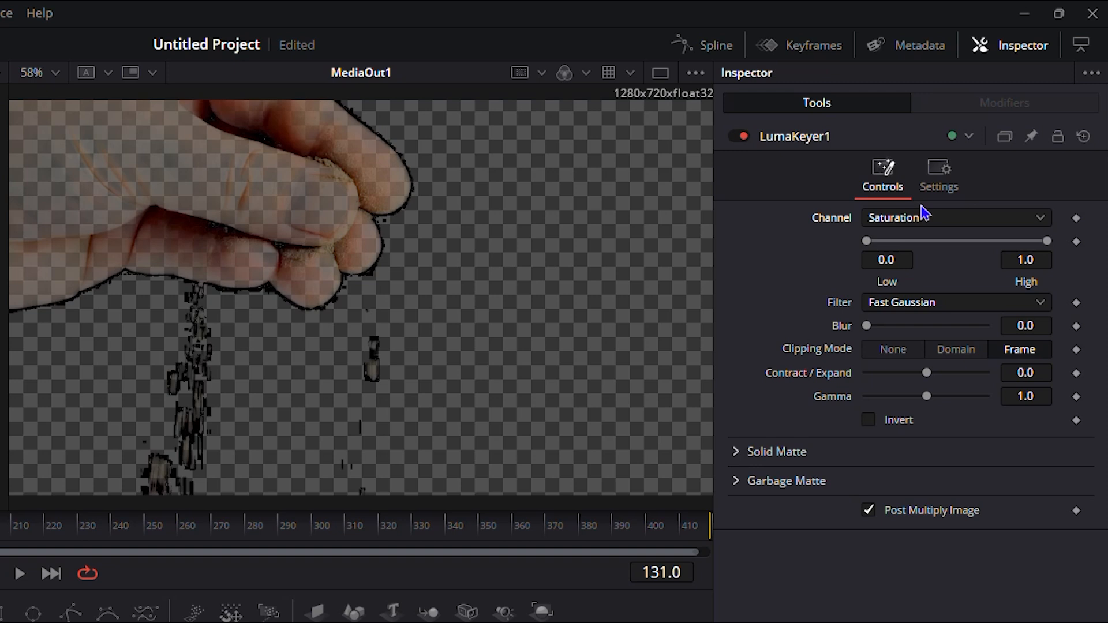
left_click(955, 218)
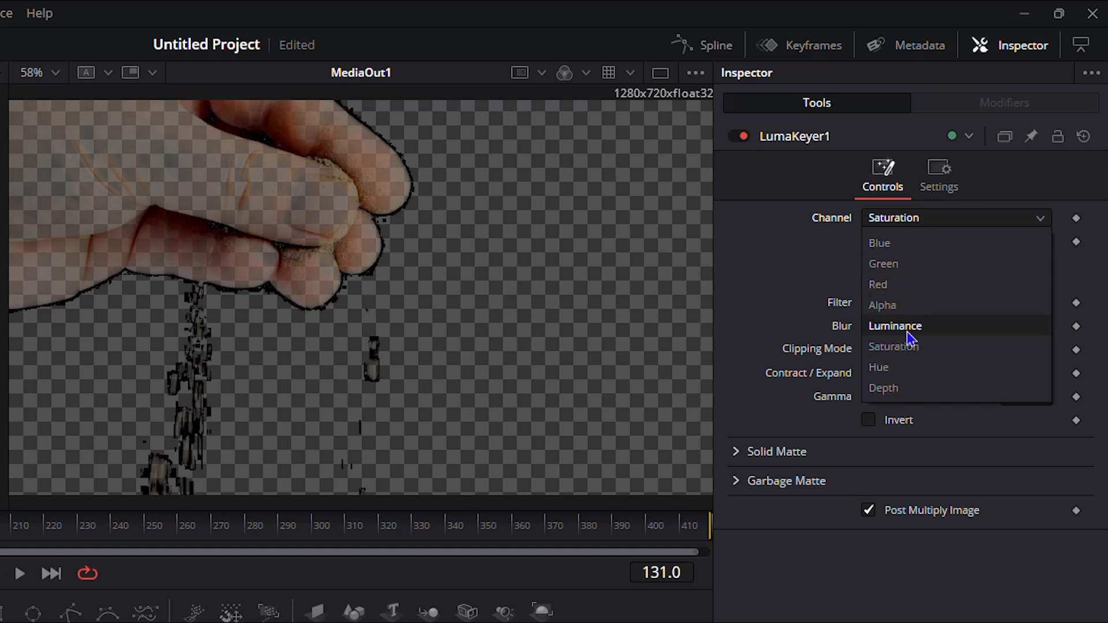
left_click(895, 325)
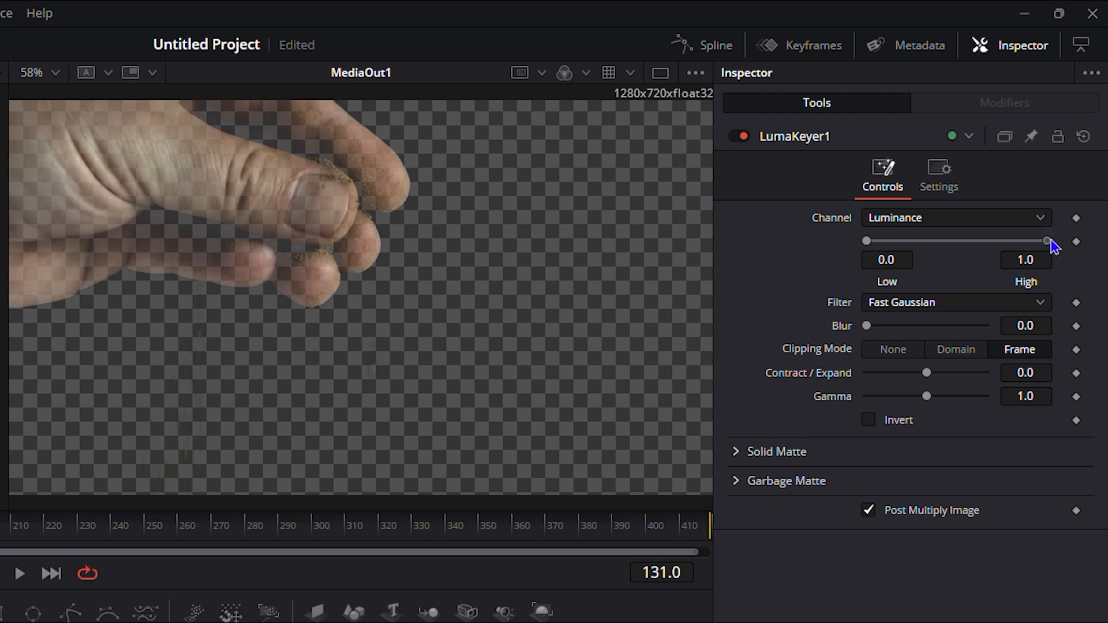
- Drag the Luma Keyer High threshold down almost to zero so the hand stays fully opaque
left_click_drag(1047, 241, 949, 241)
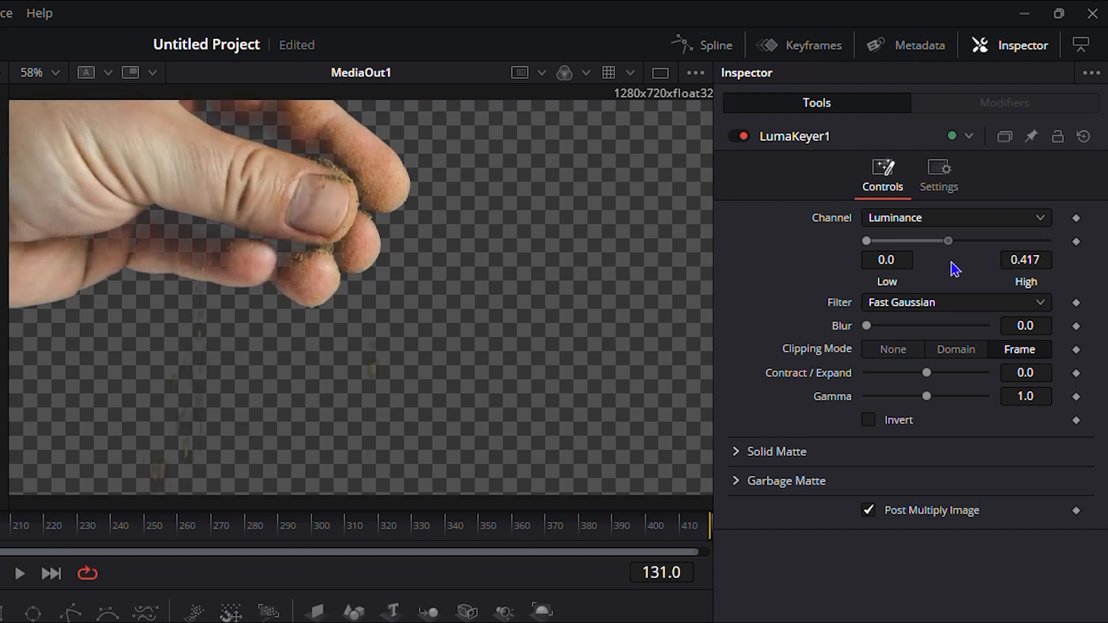
left_click_drag(949, 242, 914, 241)
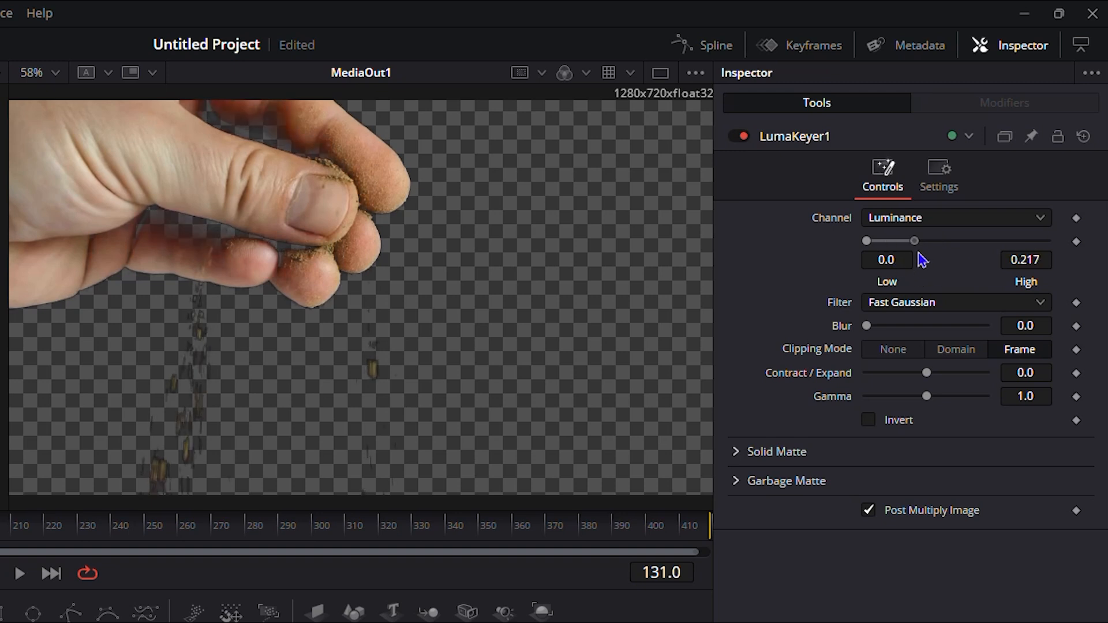
left_click_drag(914, 241, 961, 241)
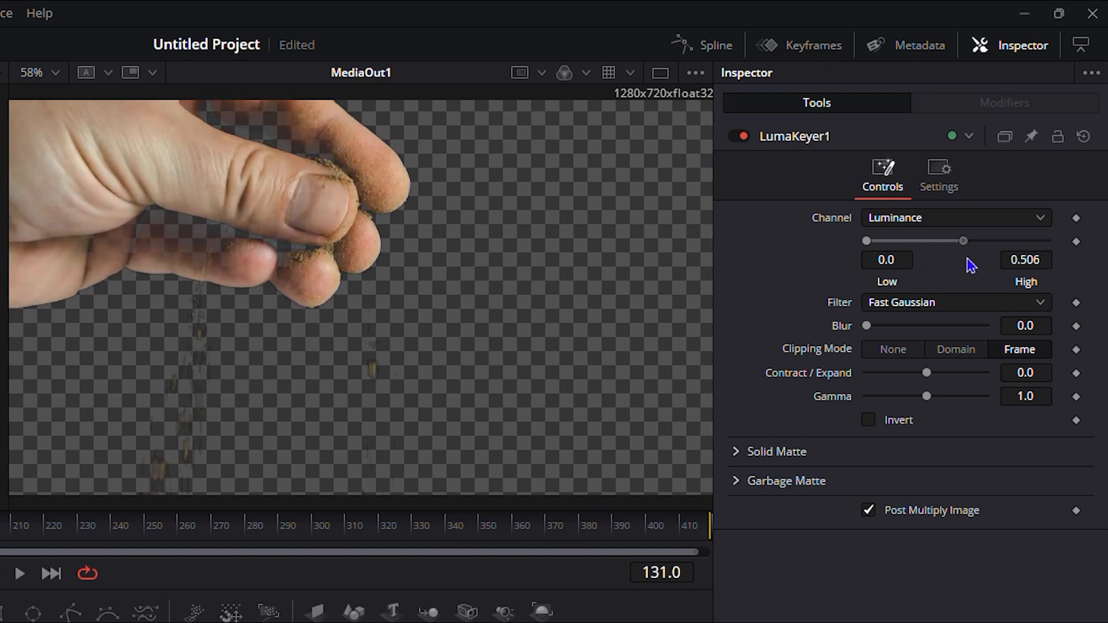
left_click_drag(961, 241, 925, 241)
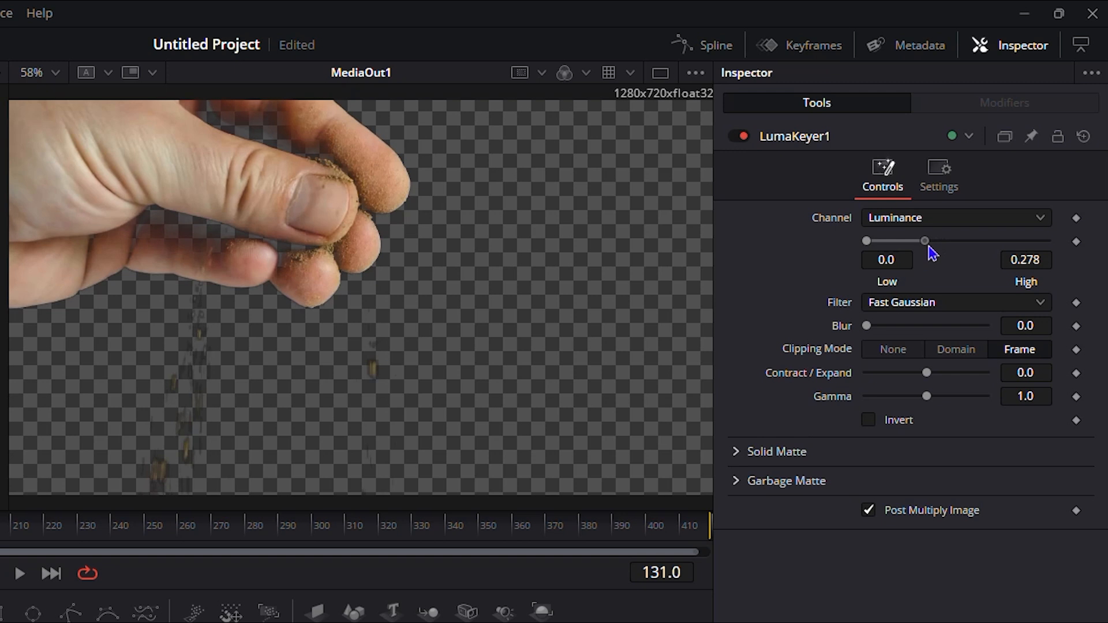
left_click_drag(926, 241, 950, 241)
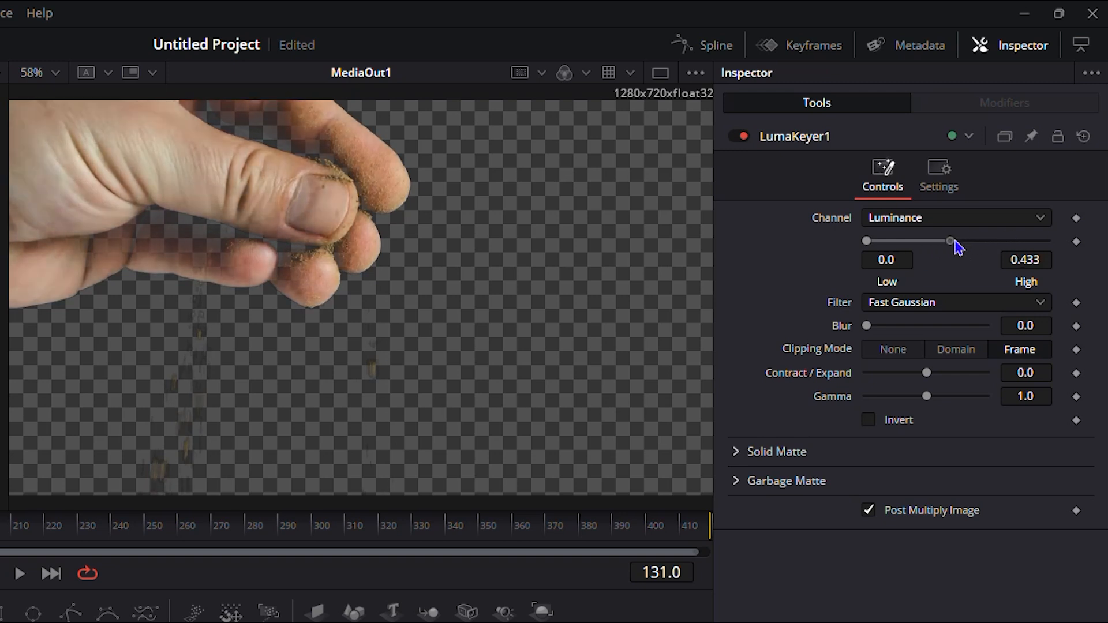
left_click_drag(949, 241, 885, 241)
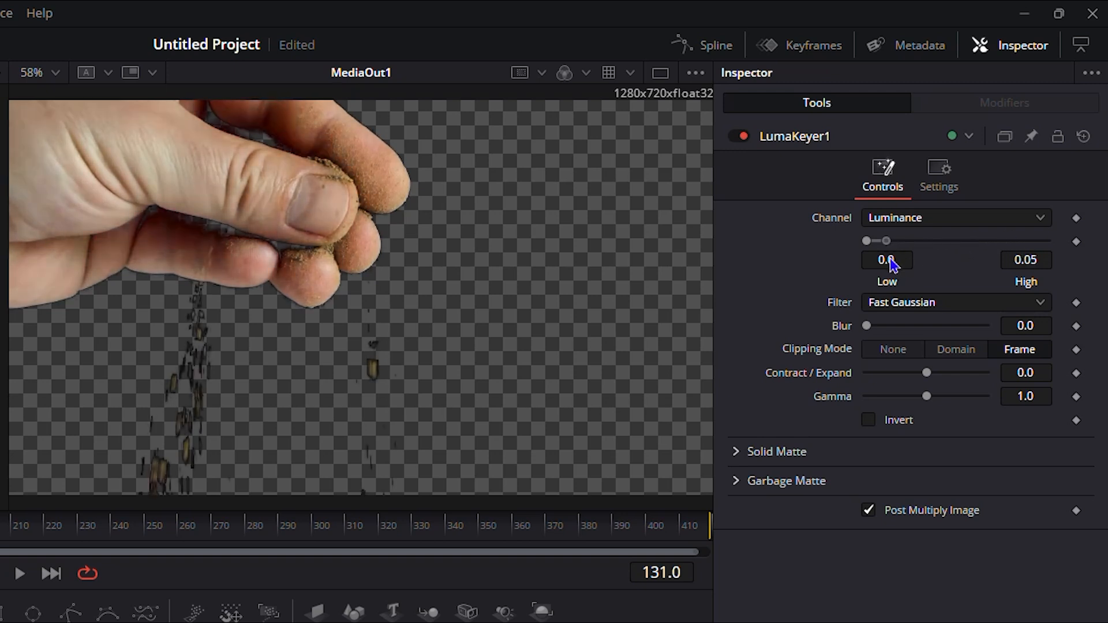
left_click_drag(885, 240, 882, 240)
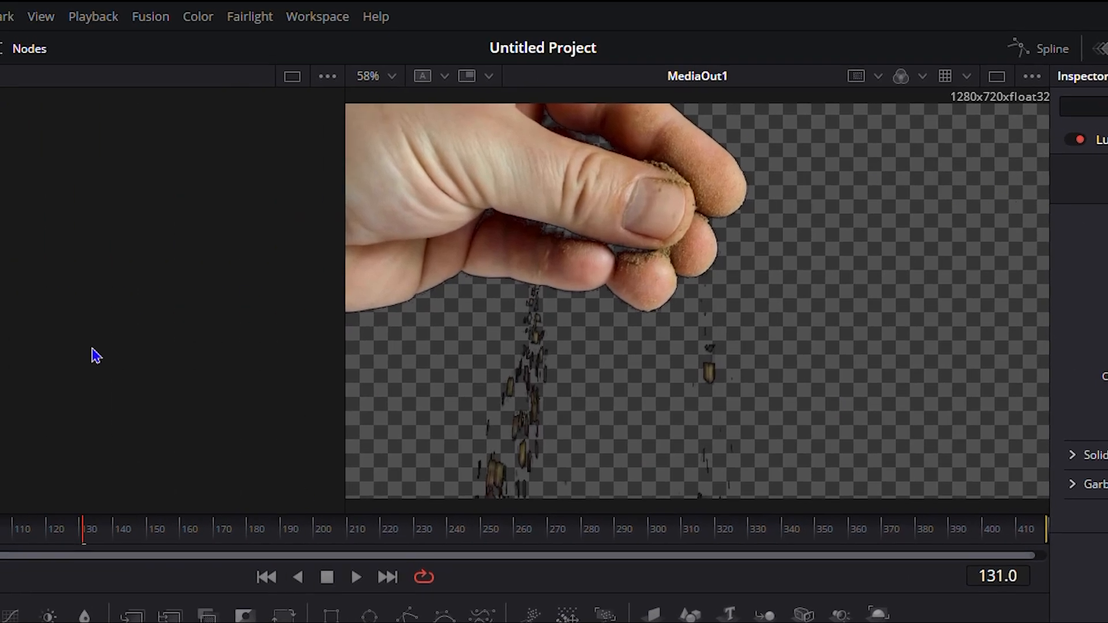
mouse_move(339, 611)
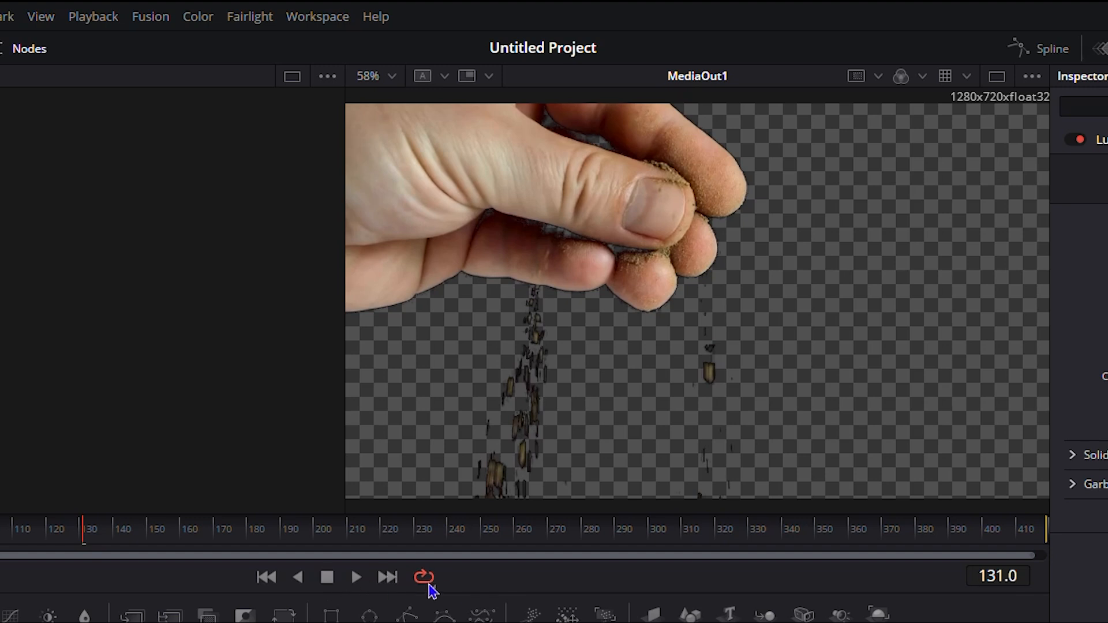
- Play back the keyed hand clip over transparency in the Fusion viewer
left_click(357, 577)
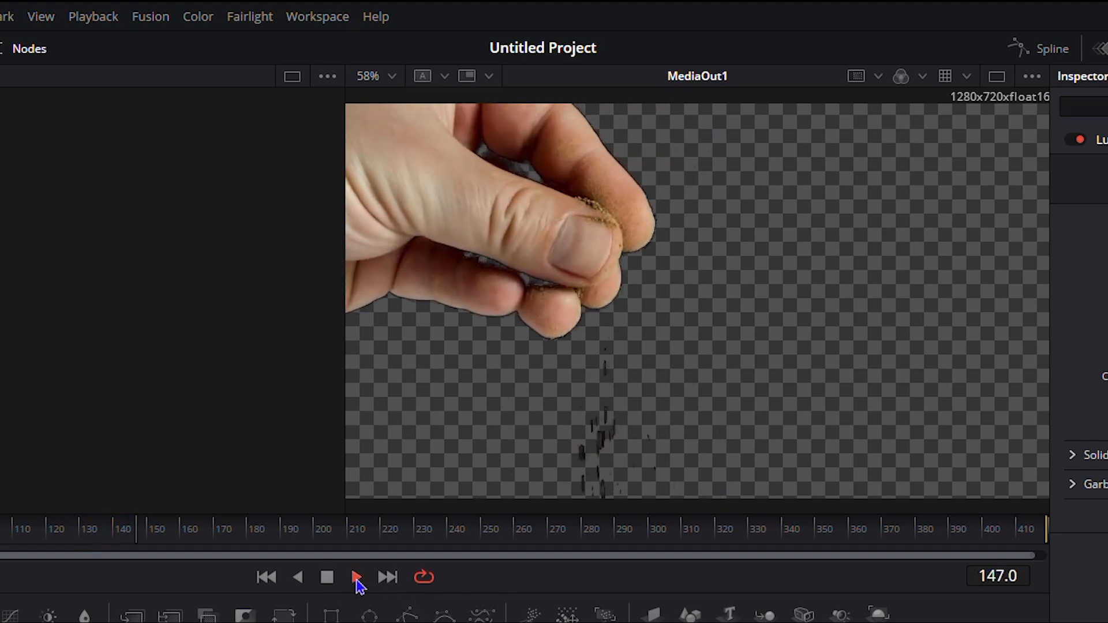
left_click(357, 577)
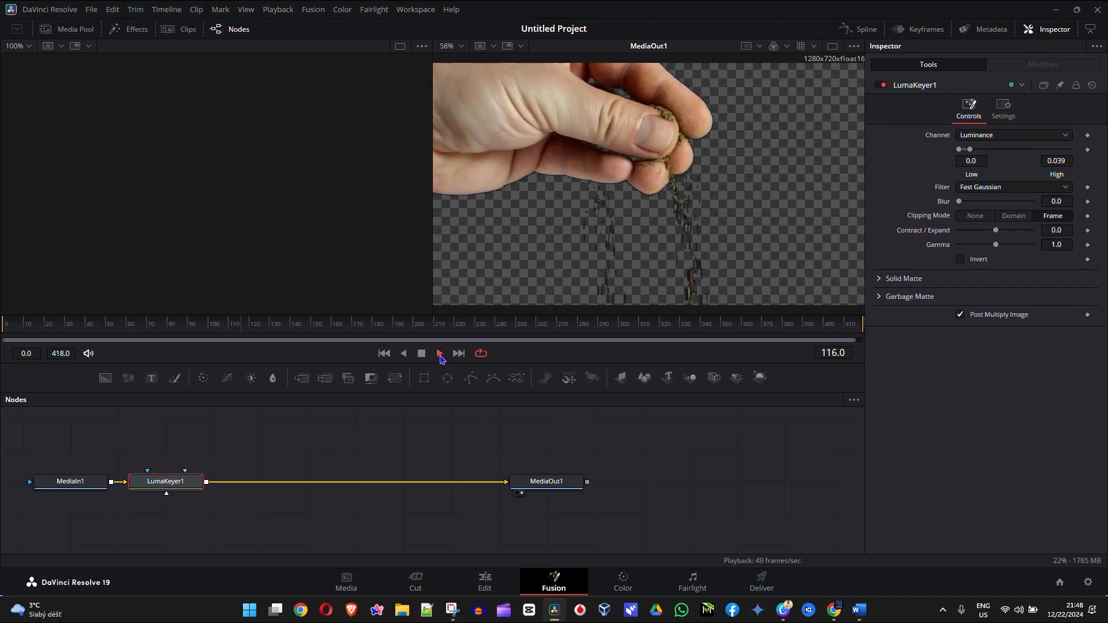
left_click(438, 353)
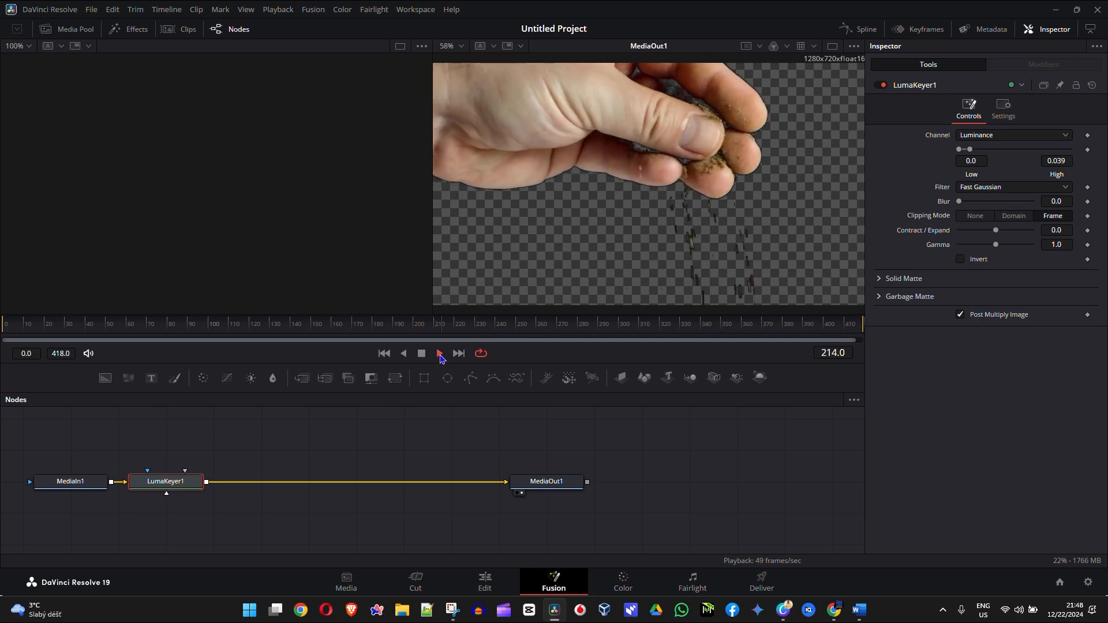